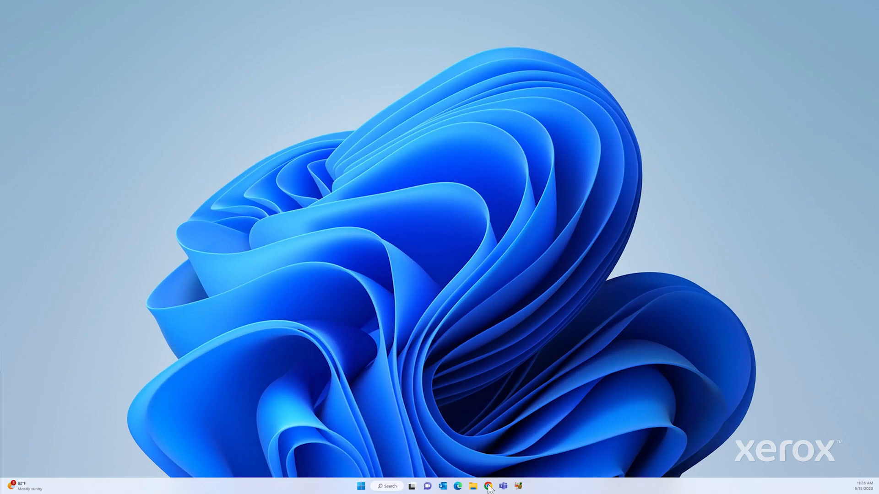
Open Chrome to load the VersaLink C415 Embedded Web Server home page
{"action": "left_click", "coordinate": [489, 486]}
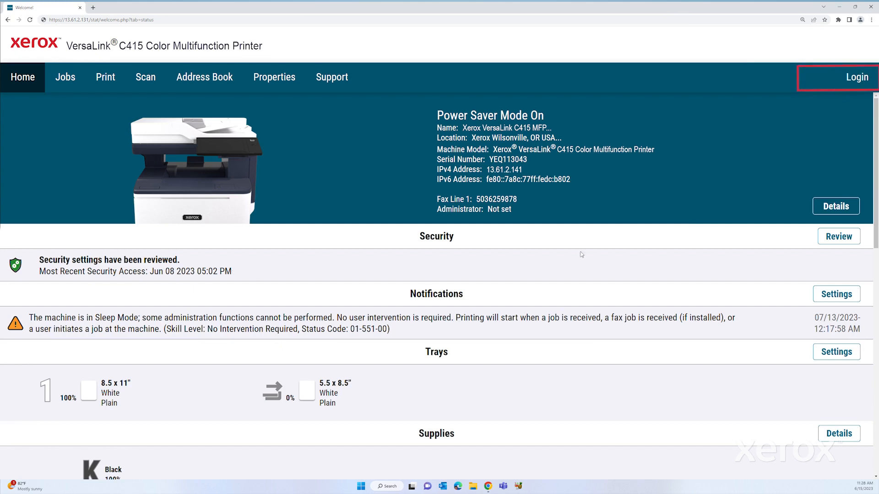
Log in to the web server with User ID admin and its password
{"action": "left_click", "coordinate": [857, 77]}
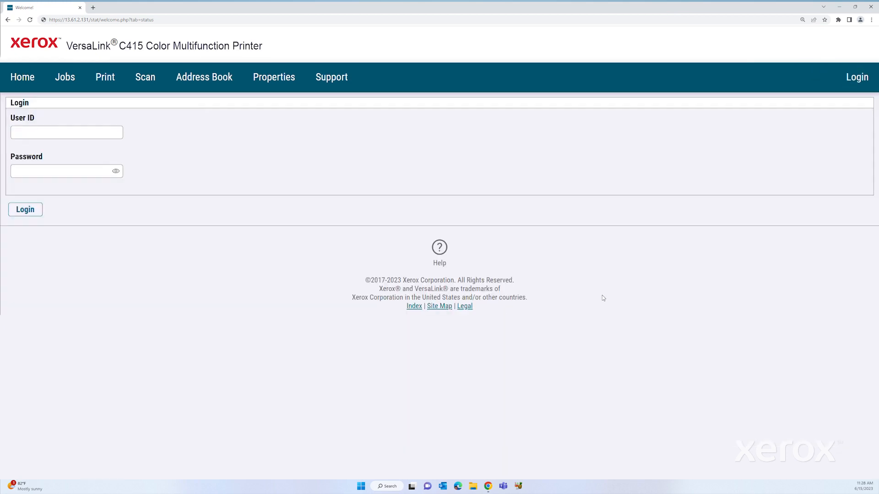
{"action": "left_click", "coordinate": [66, 132]}
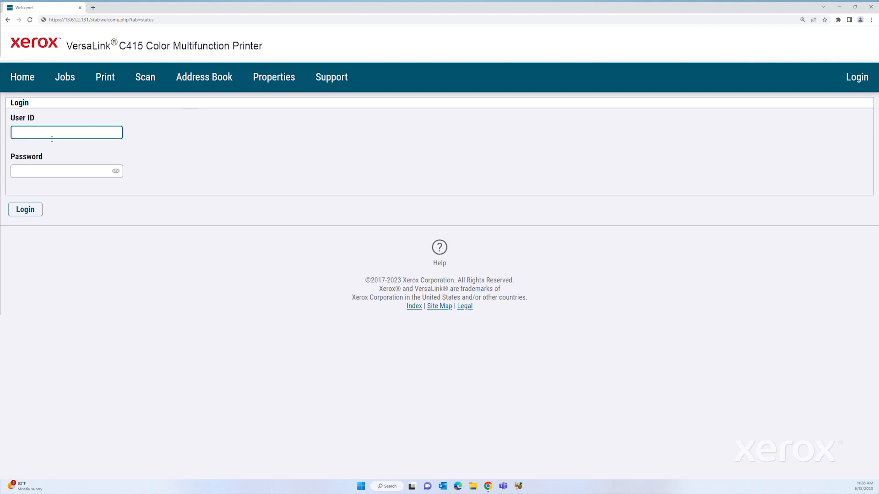
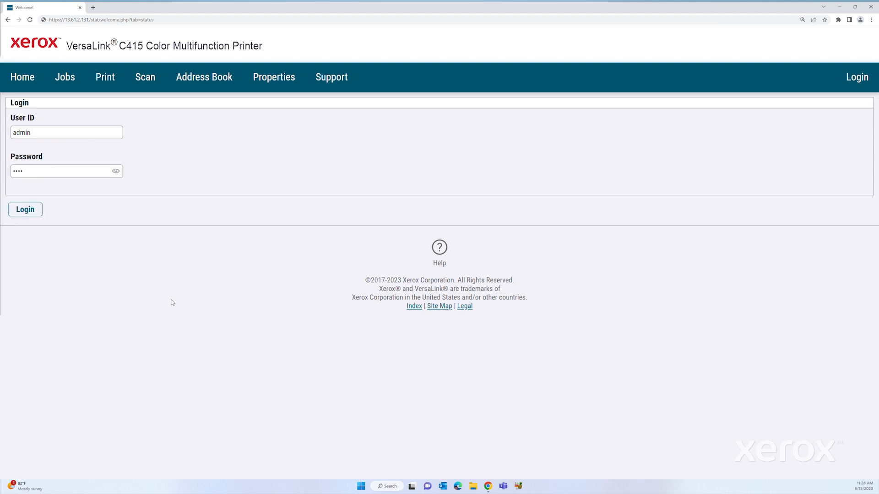
{"action": "left_click", "coordinate": [25, 209]}
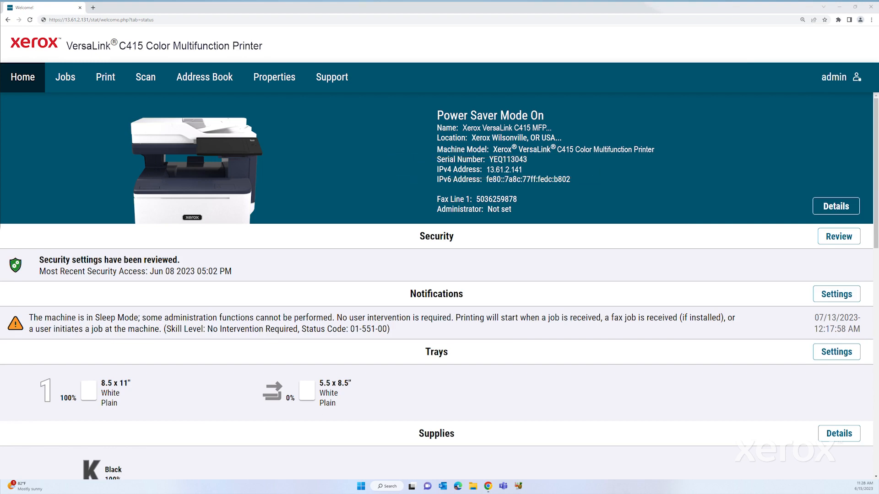
{"action": "mouse_move", "coordinate": [370, 256]}
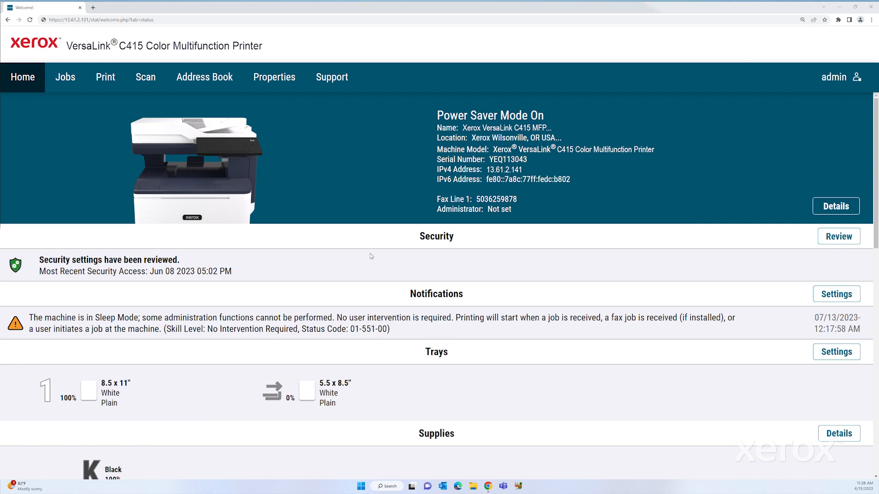
Open the SMTP form from Properties > Apps > Email > Setup
{"action": "left_click", "coordinate": [274, 77]}
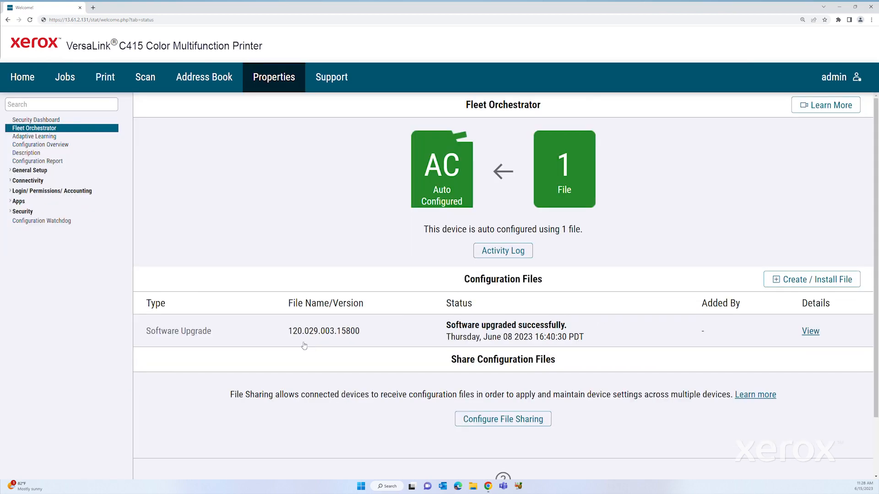
{"action": "left_click", "coordinate": [18, 201]}
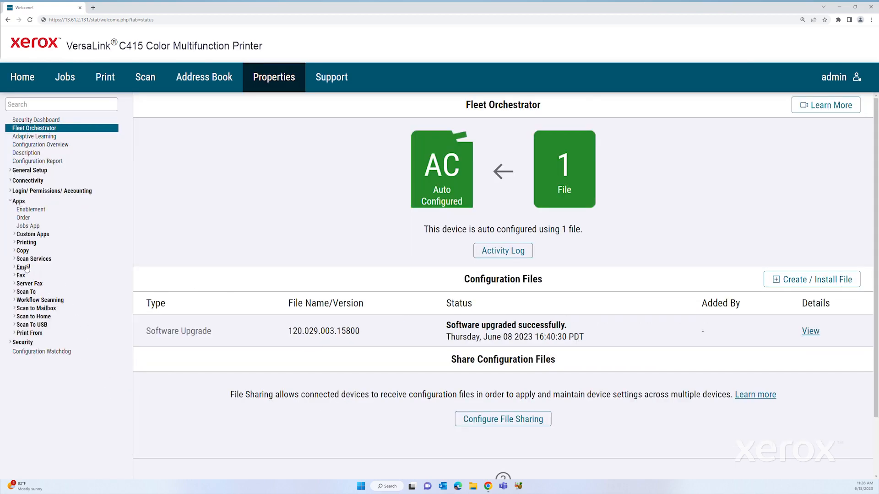
{"action": "left_click", "coordinate": [23, 266]}
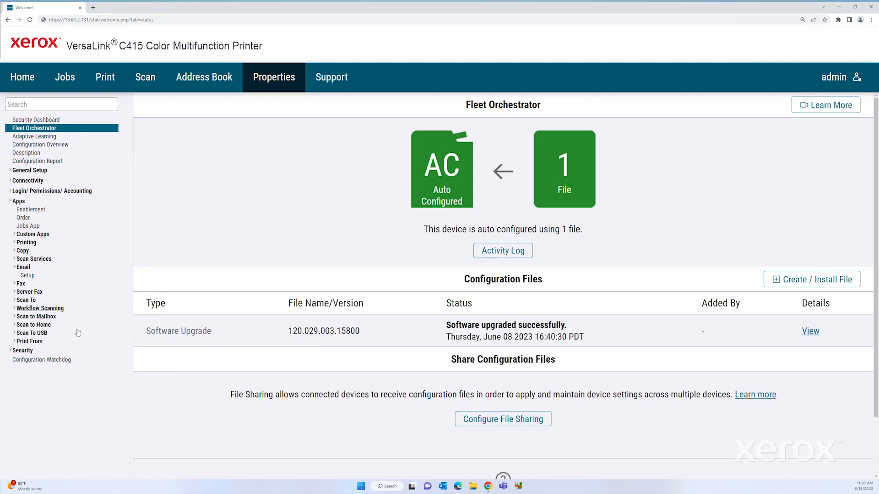
{"action": "left_click", "coordinate": [27, 275]}
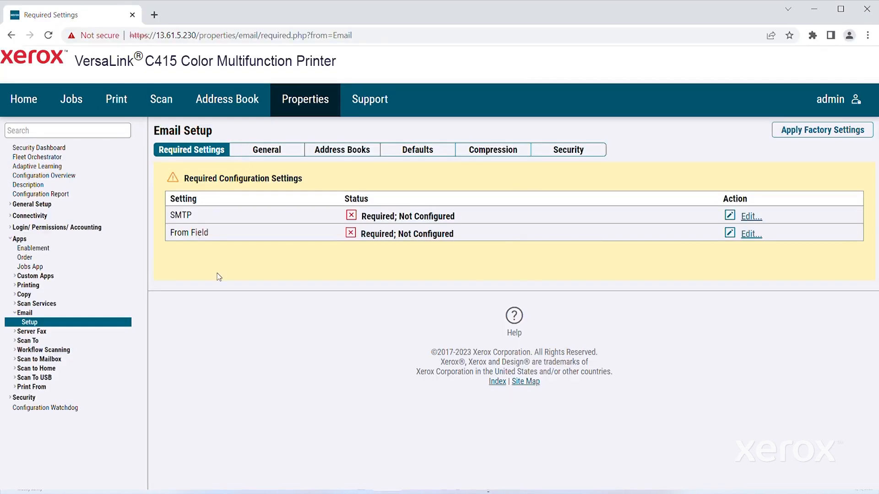
{"action": "mouse_move", "coordinate": [619, 264]}
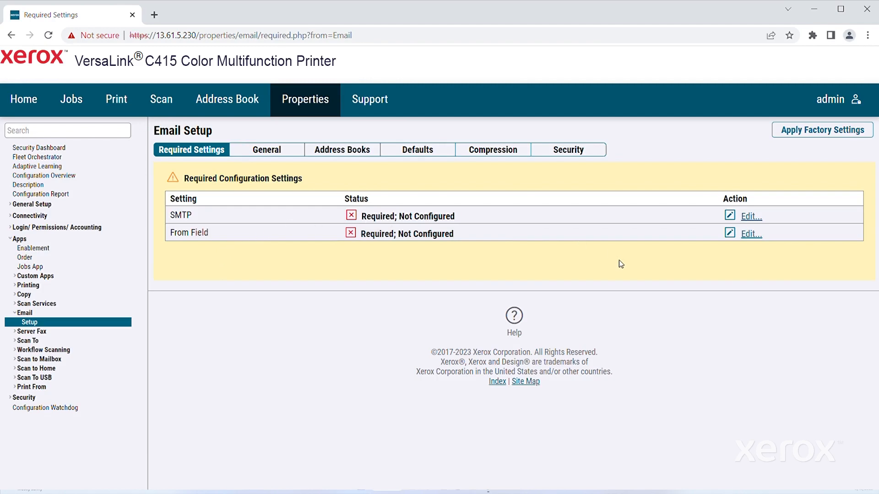
{"action": "mouse_move", "coordinate": [751, 217]}
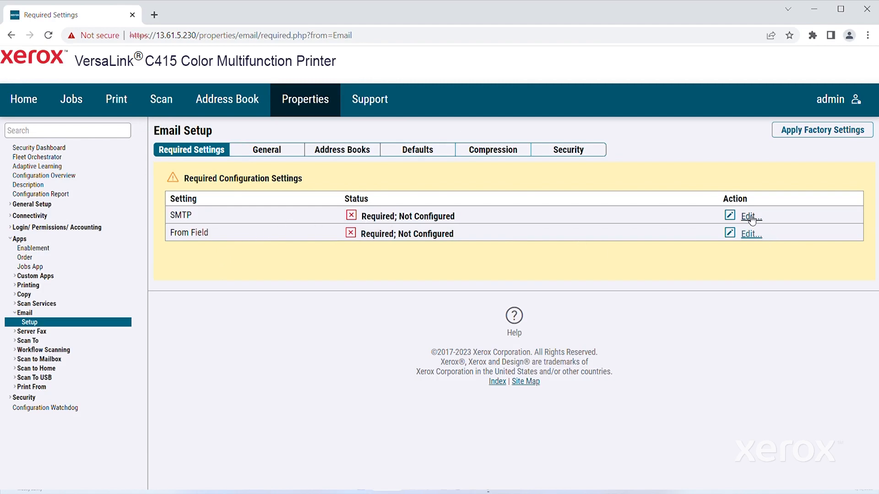
{"action": "left_click", "coordinate": [749, 217]}
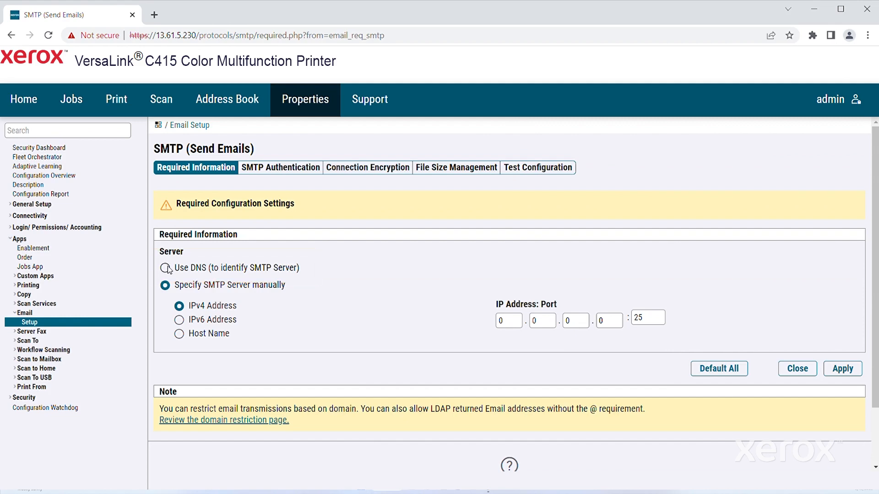
Specify the SMTP server manually by IPv4 address and apply the settings
{"action": "left_click", "coordinate": [165, 268]}
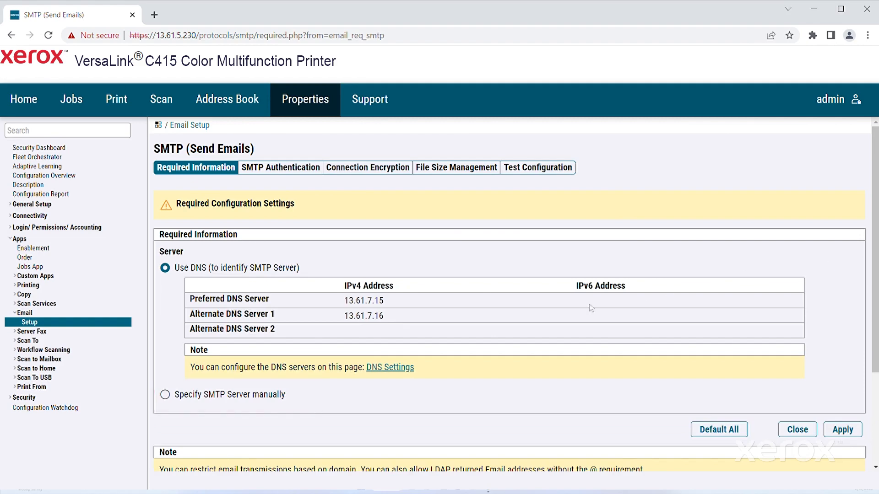
{"action": "left_click", "coordinate": [165, 394]}
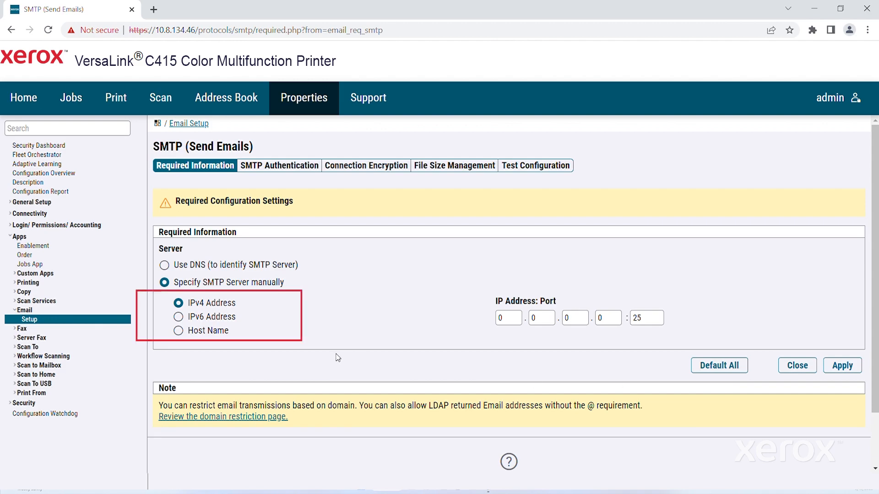
{"action": "left_click", "coordinate": [178, 317]}
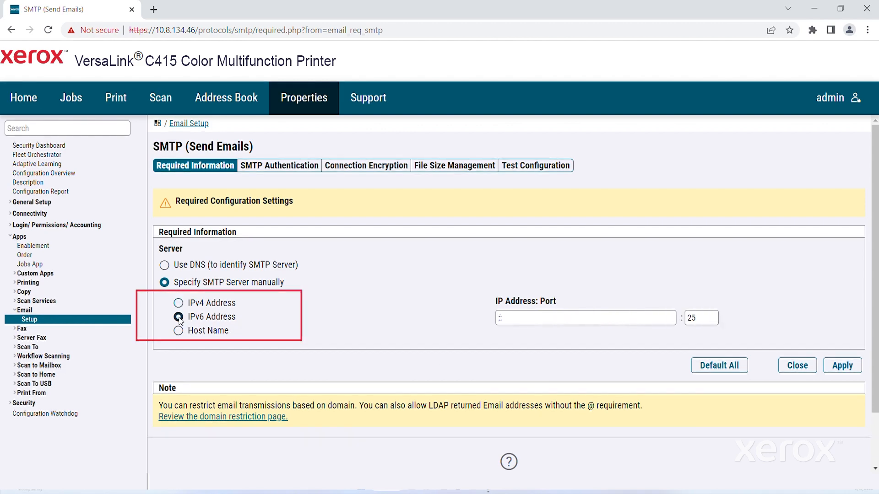
{"action": "left_click", "coordinate": [178, 317]}
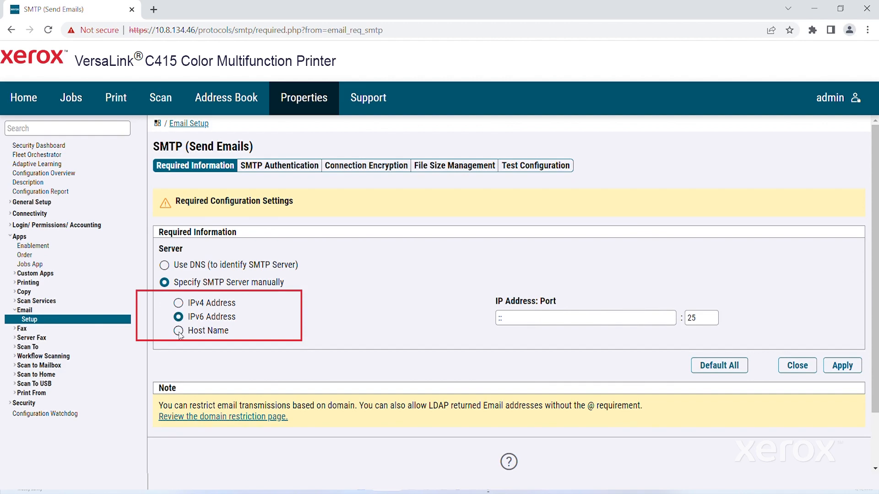
{"action": "left_click", "coordinate": [178, 302]}
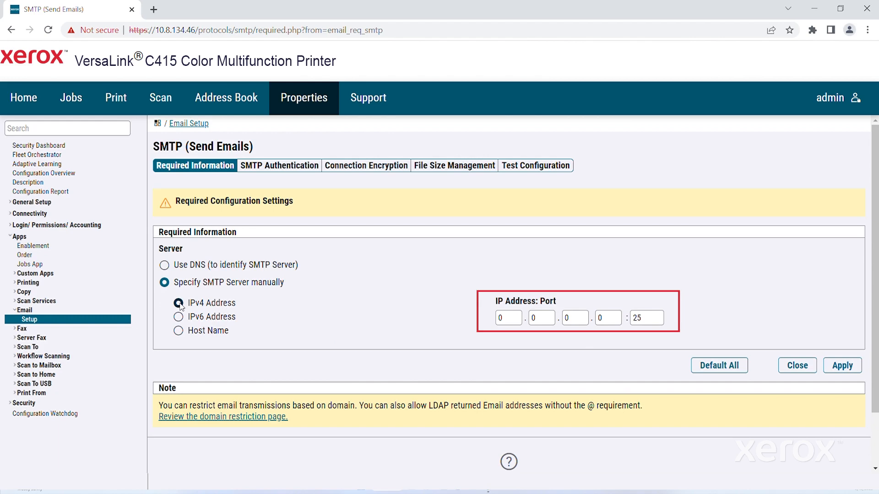
{"action": "left_click", "coordinate": [178, 302]}
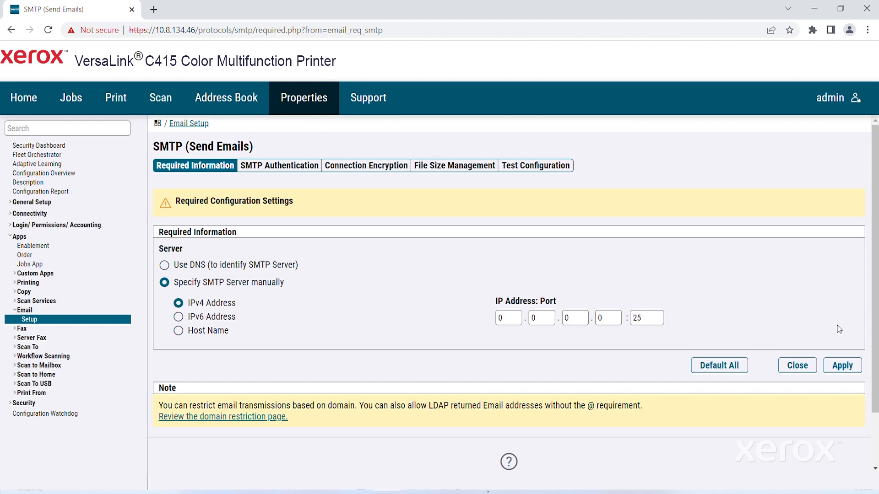
{"action": "mouse_move", "coordinate": [842, 365]}
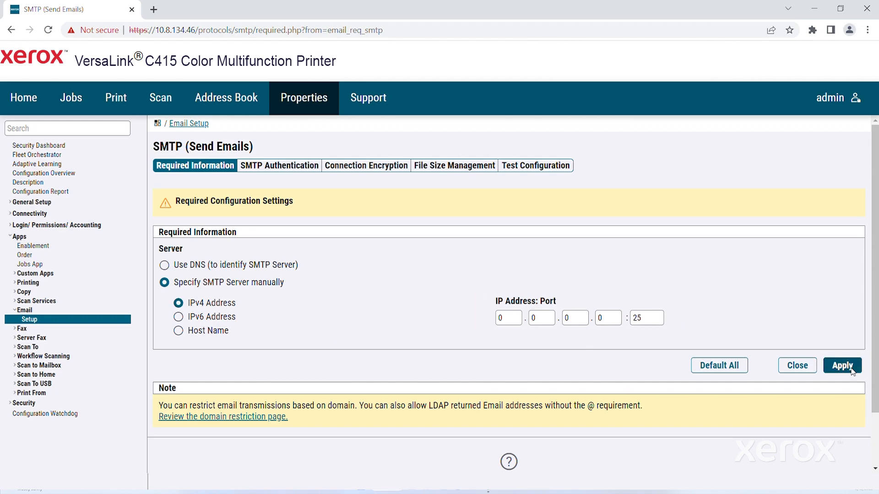
{"action": "left_click", "coordinate": [841, 366]}
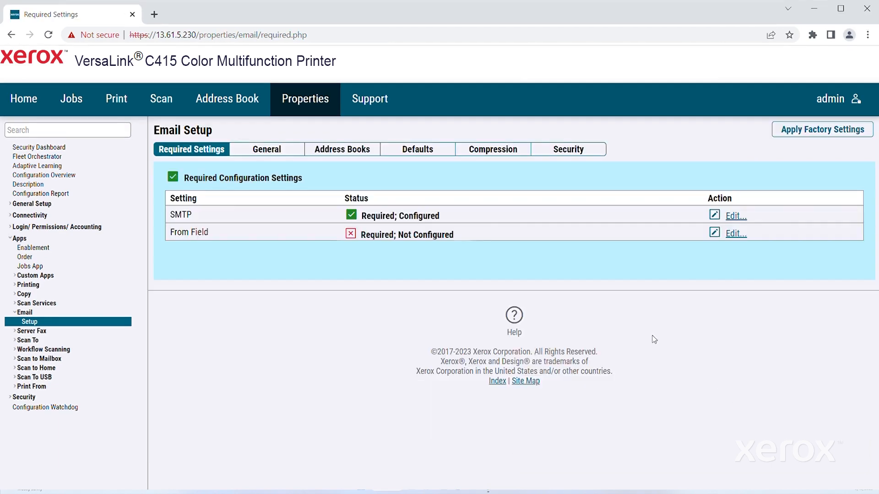
{"action": "mouse_move", "coordinate": [683, 264]}
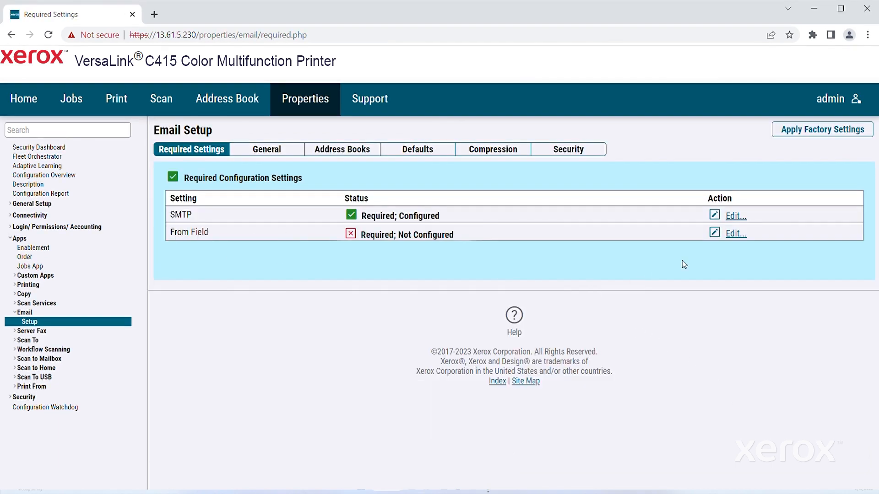
{"action": "left_click", "coordinate": [736, 233]}
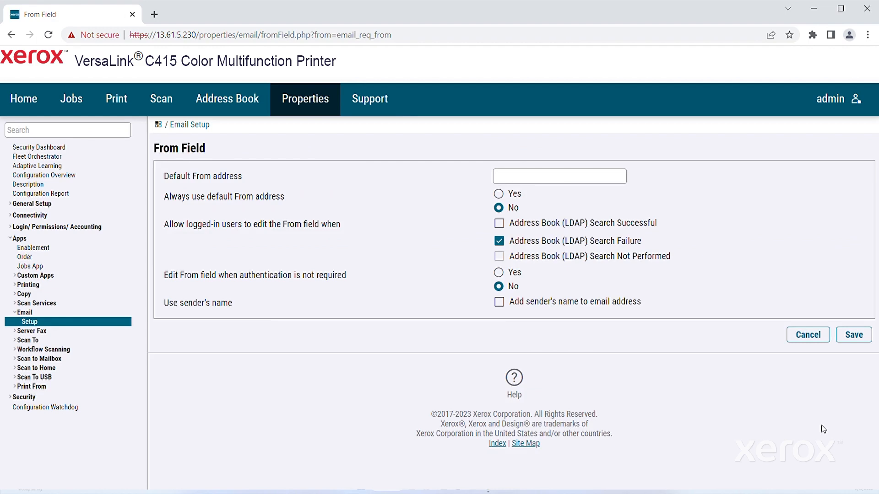
{"action": "mouse_move", "coordinate": [208, 298]}
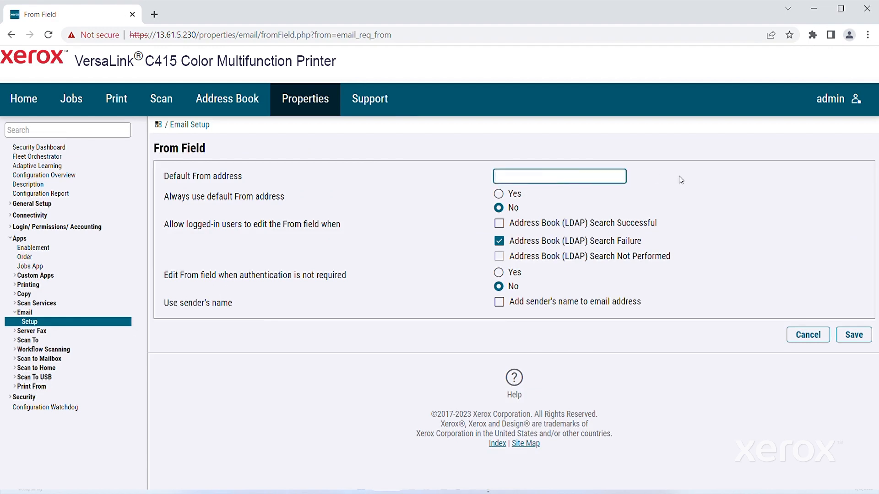
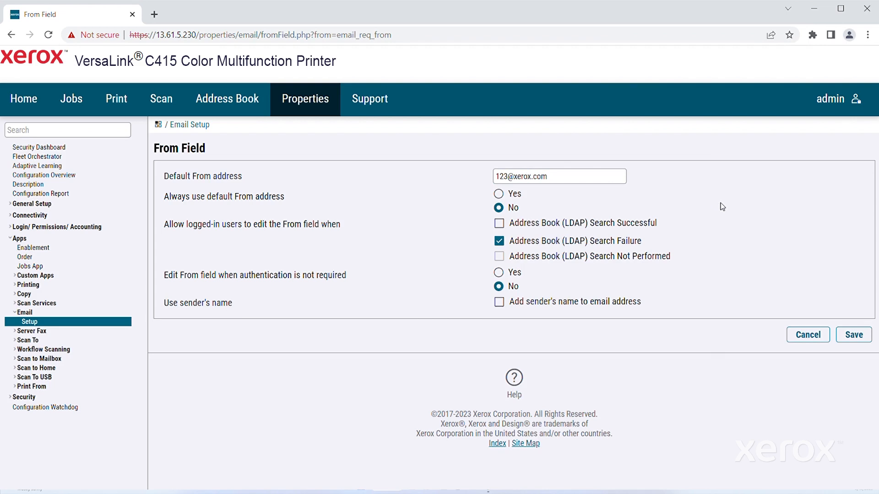
{"action": "mouse_move", "coordinate": [772, 227]}
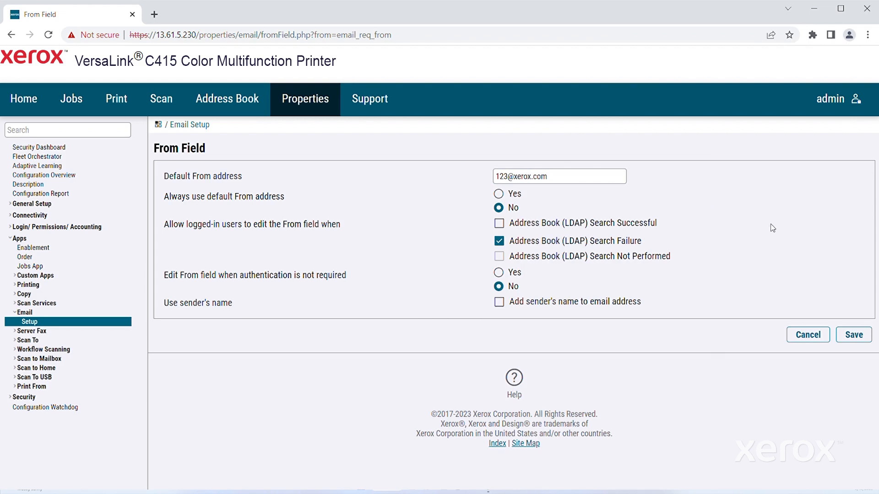
{"action": "mouse_move", "coordinate": [835, 261]}
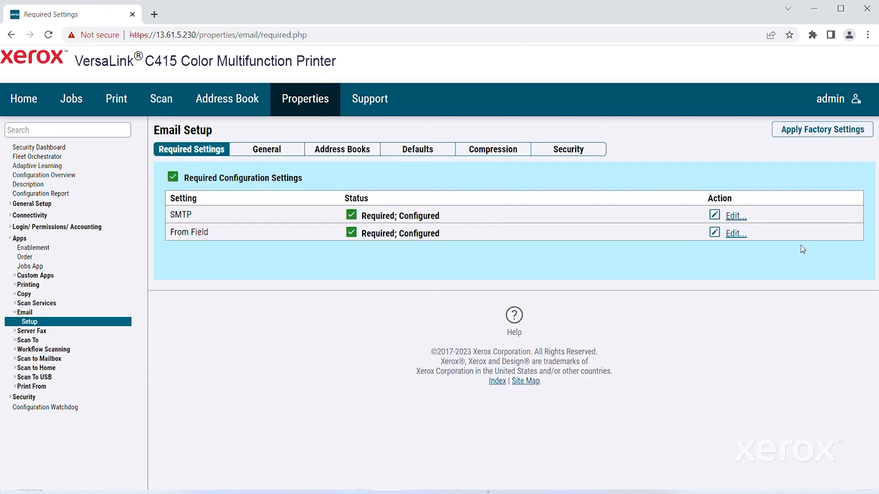
{"action": "mouse_move", "coordinate": [774, 296]}
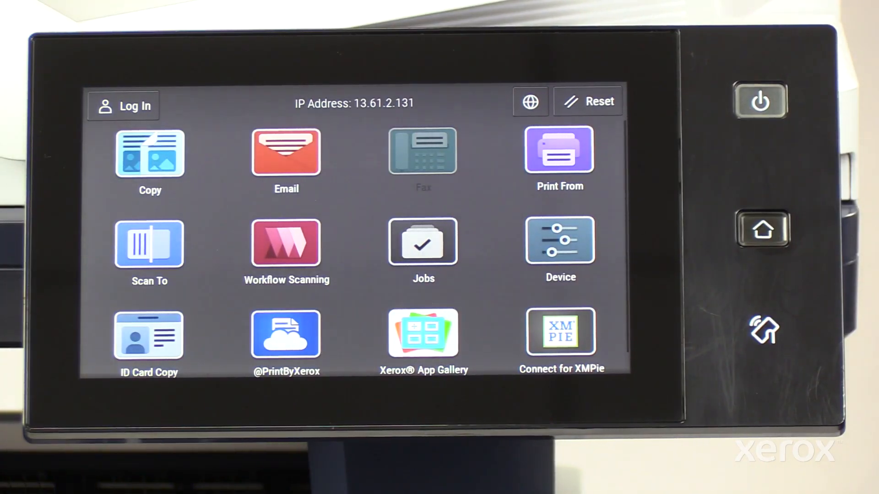
Start an Email scan on the control panel, add a recipient manually, and send
{"action": "left_click", "coordinate": [285, 152]}
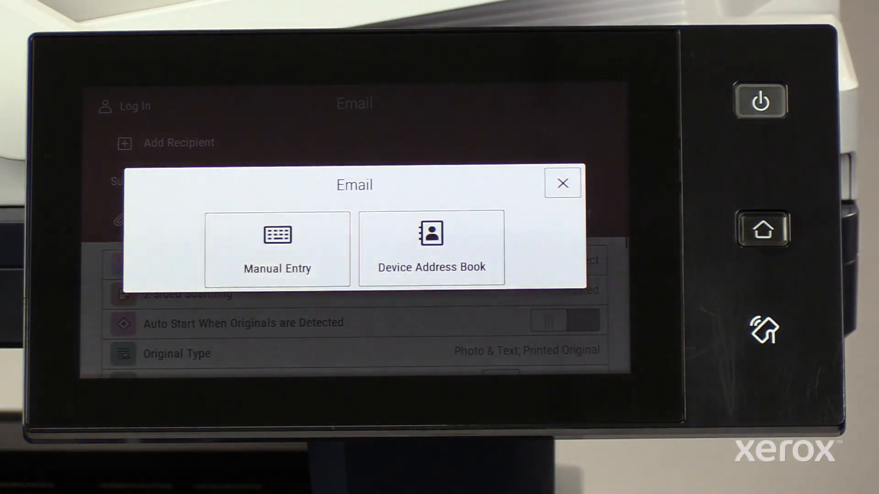
{"action": "left_click", "coordinate": [277, 249]}
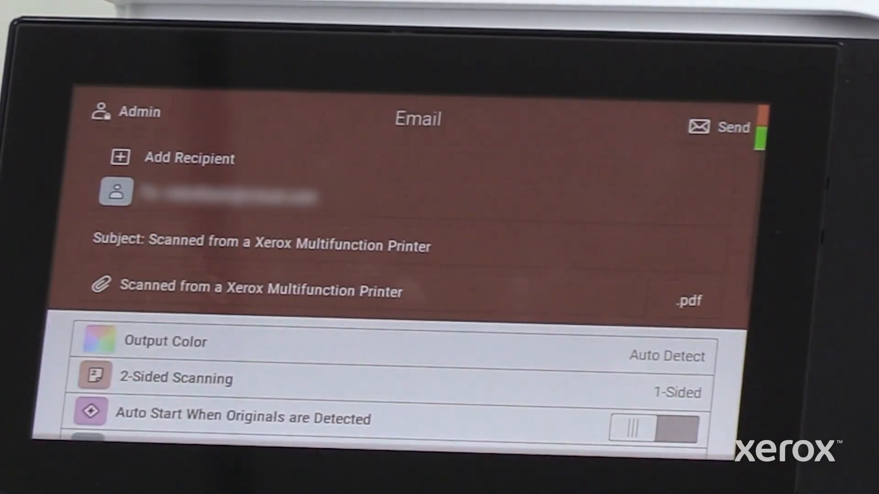
{"action": "left_click", "coordinate": [735, 128]}
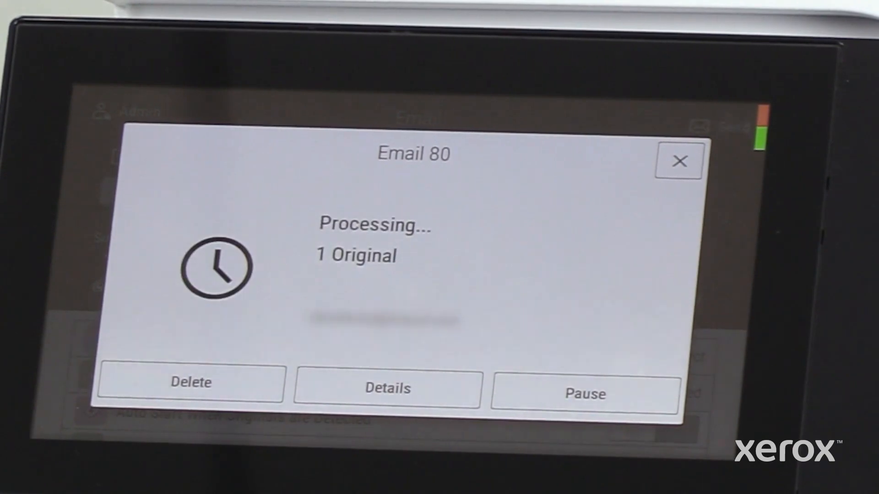